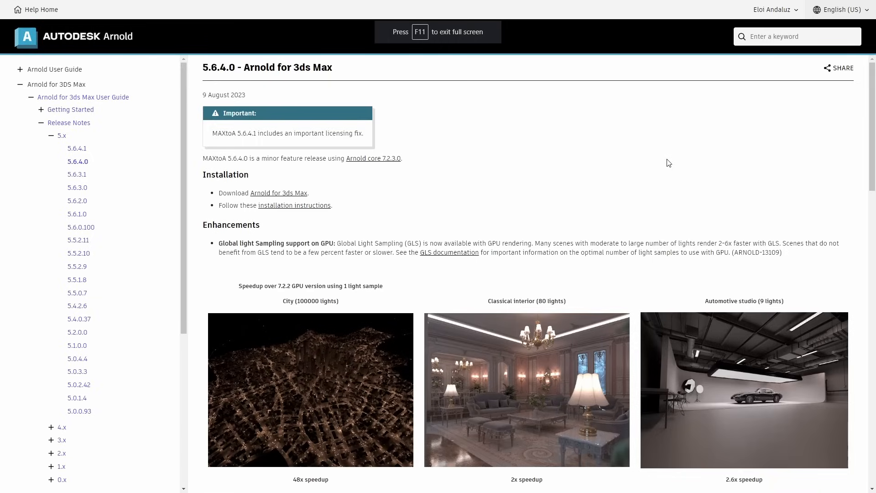
mouse_move(697, 122)
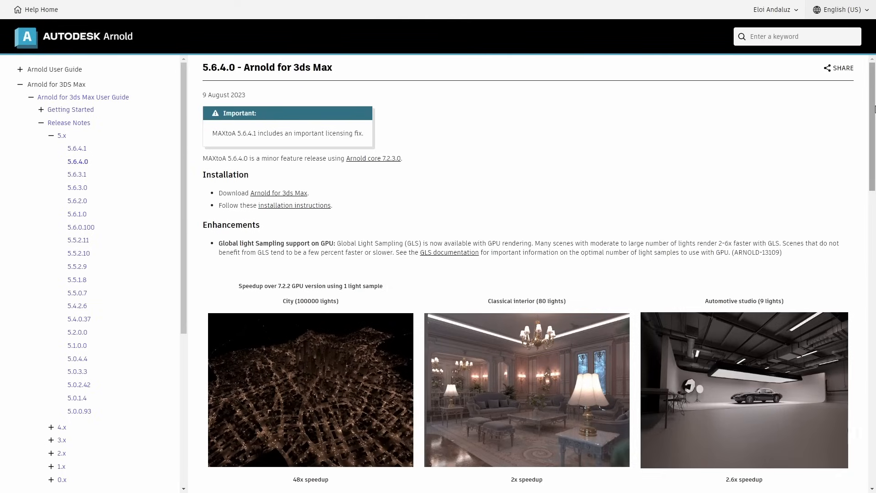
Step: Browse Connecter's asset list and bring up the Minotti sofa's Merge As Proxy dialog
scroll(down, 3)
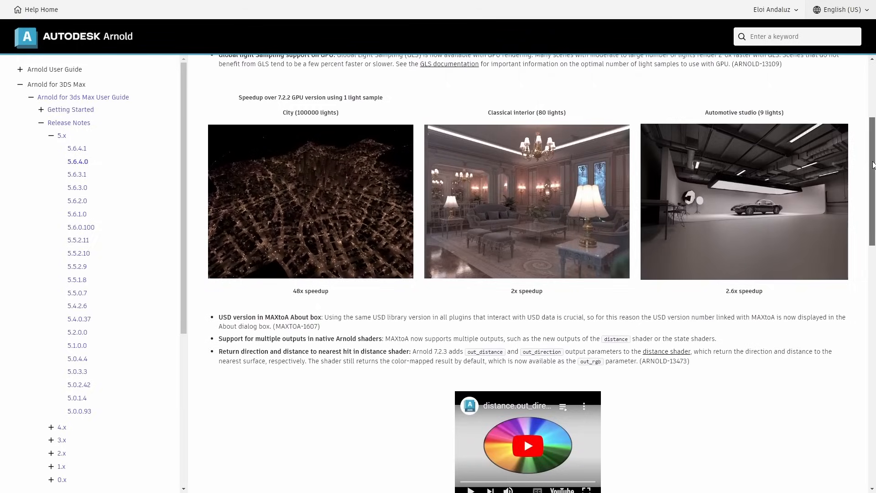
scroll(down, 3)
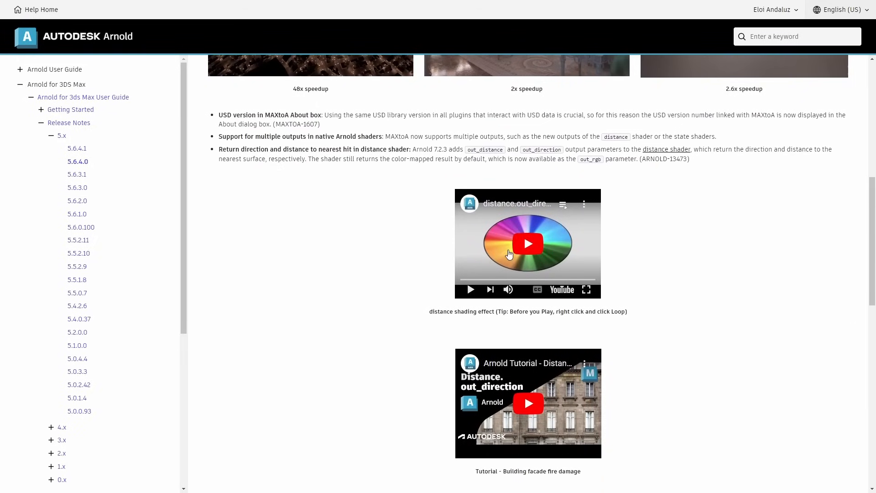
click(527, 243)
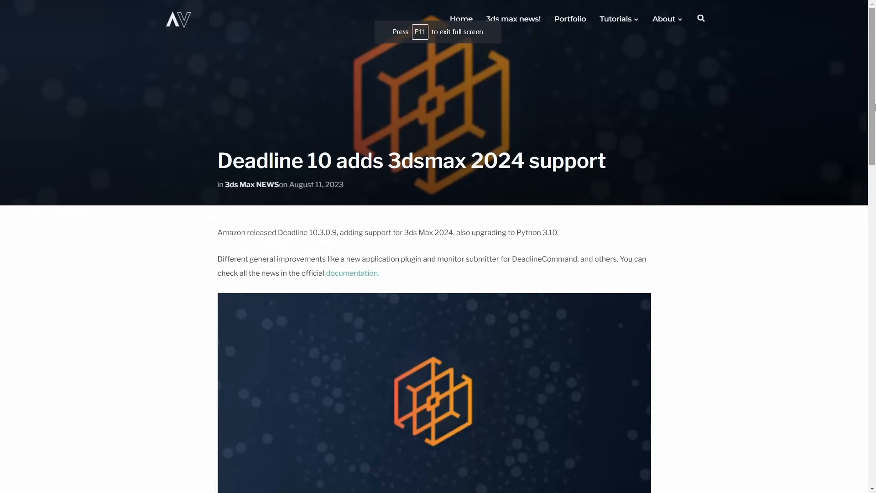
scroll(down, 3)
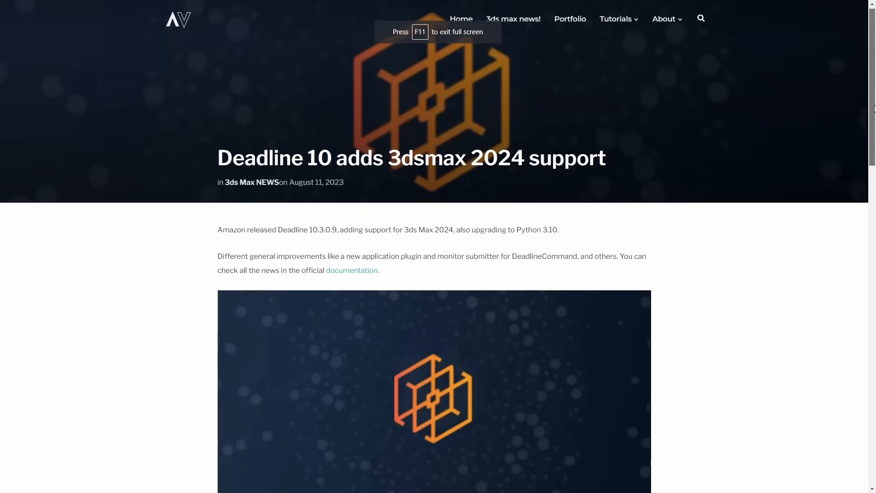
scroll(down, 3)
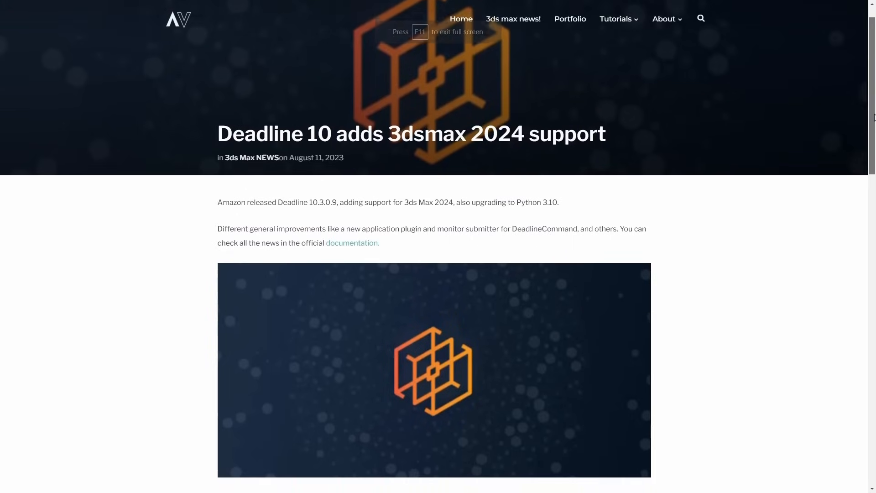
scroll(down, 3)
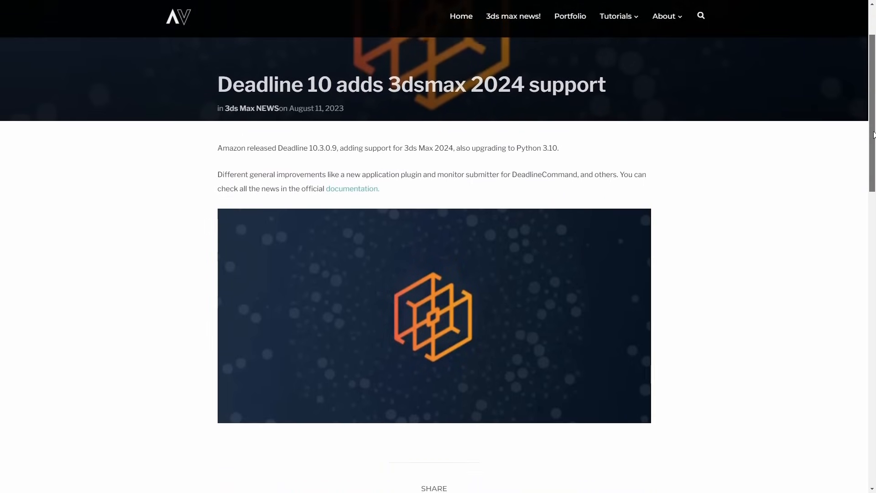
scroll(down, 3)
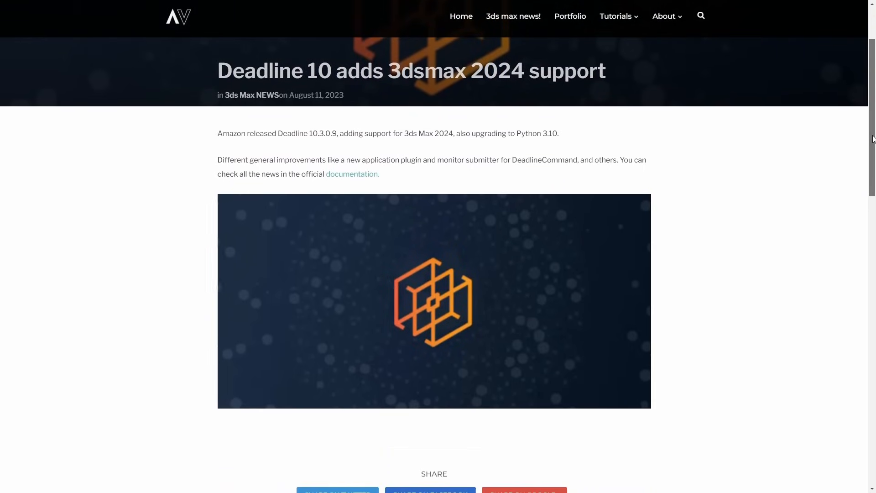
scroll(down, 3)
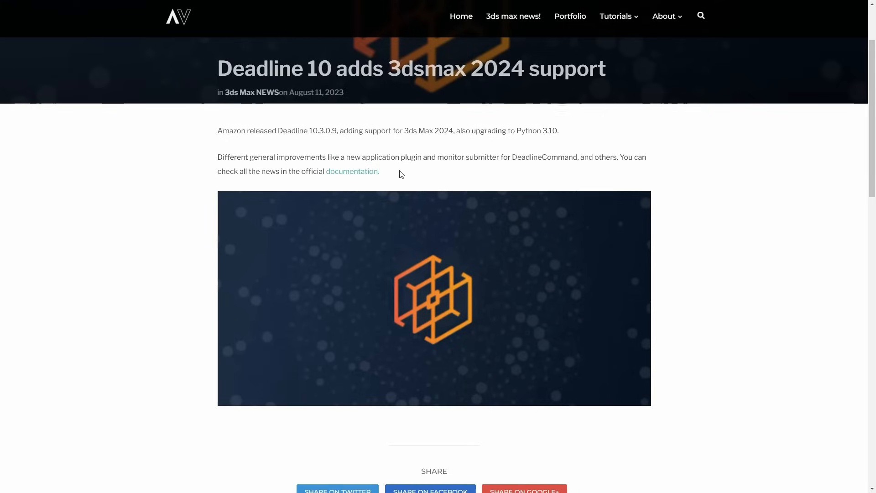
mouse_move(419, 205)
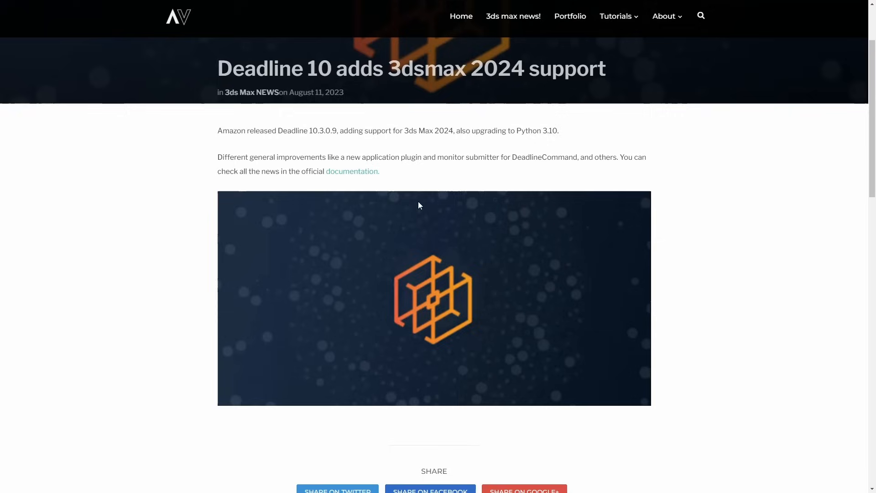
mouse_move(416, 229)
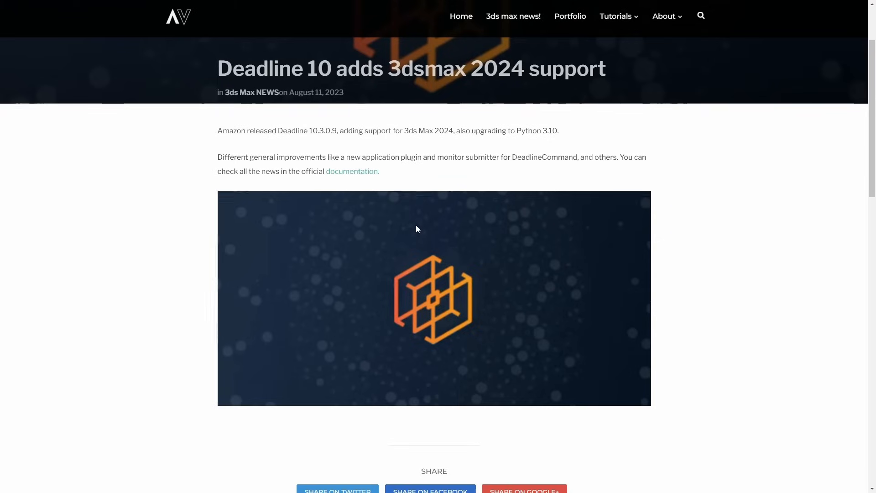
mouse_move(414, 225)
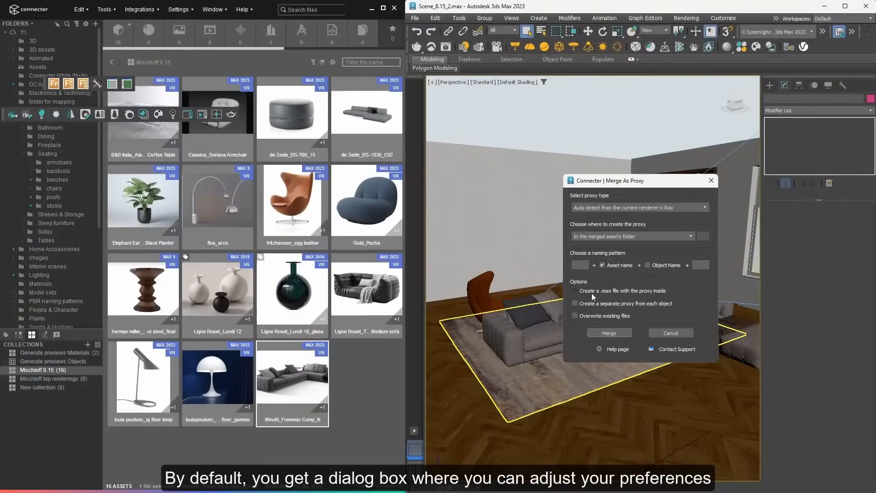
Step: Enable creating a .max file with the proxy, adjust Merge as Proxy preferences, and choose the Multiscatter Landscape asset
click(609, 333)
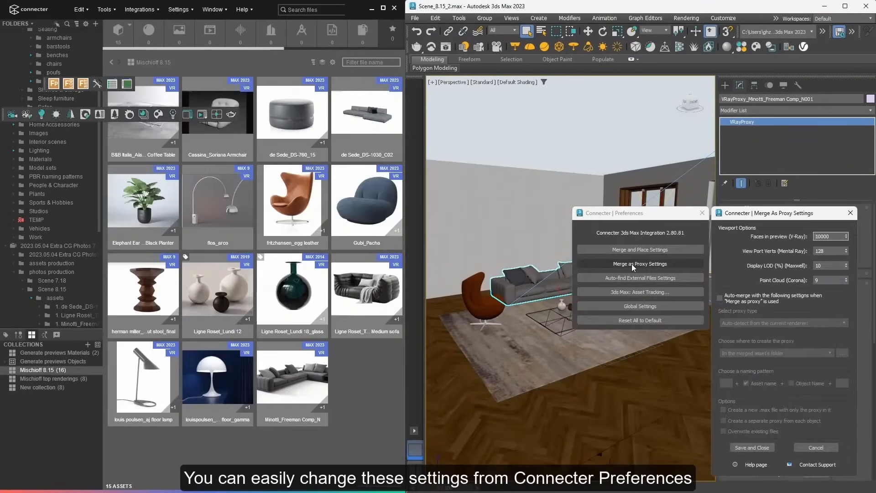
click(720, 299)
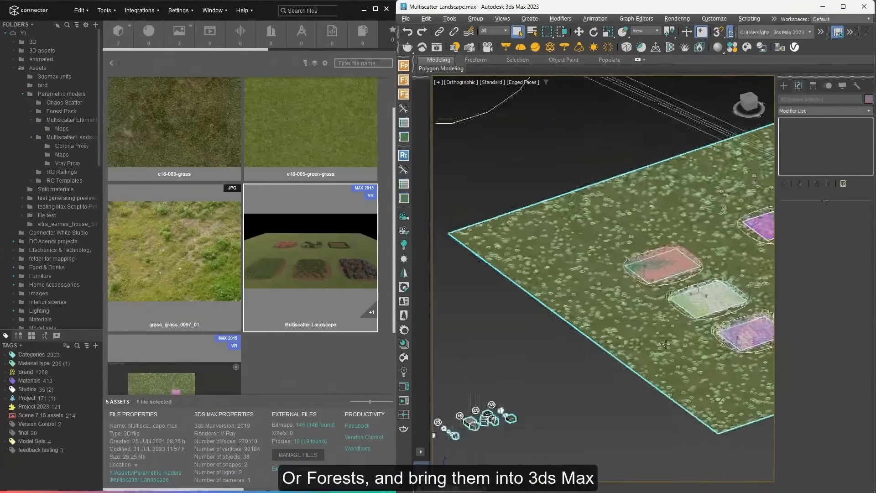
click(64, 103)
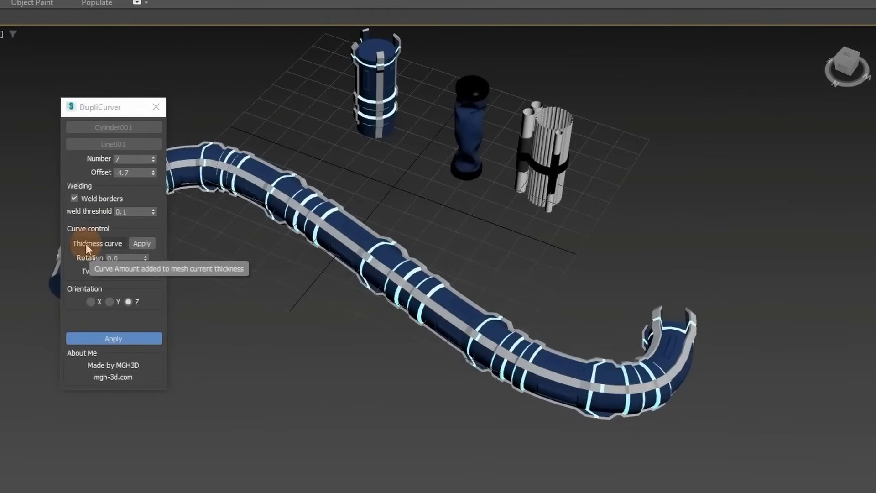
Step: Pick Cylinder001 for the DupliCurver pipe, then pick the middle Cylinder002 piece
click(97, 244)
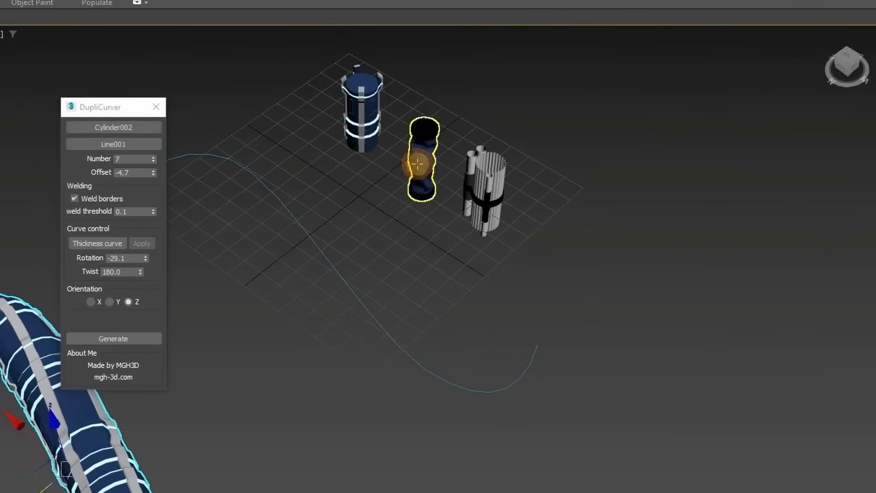
click(97, 243)
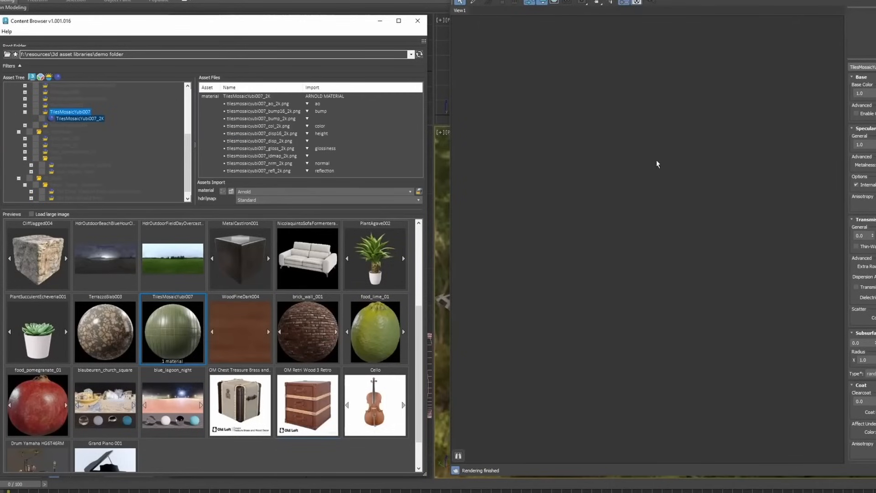
Step: Apply the marble_tile_vichdncv material to the floor and import the 2K TexturesCom_NorwayForest HDRI
click(307, 330)
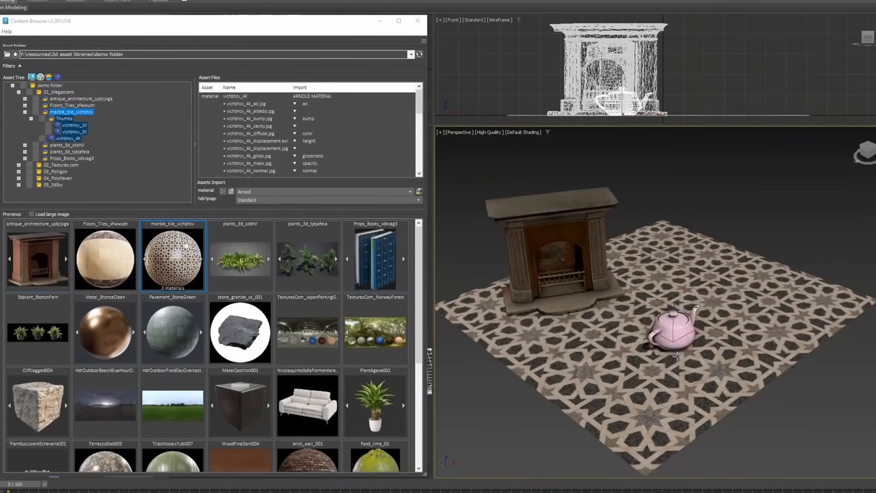
click(105, 329)
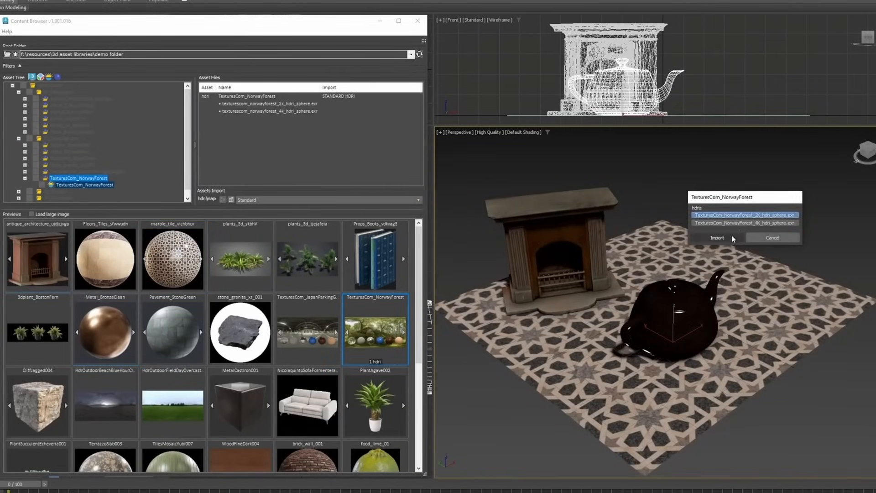
click(717, 237)
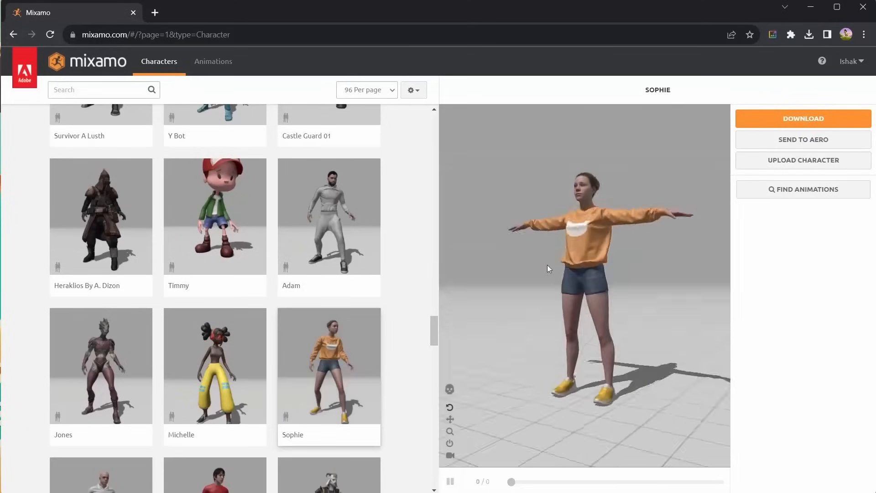
Step: Preview the Sophie character from the Mixamo Characters thumbnails
click(802, 118)
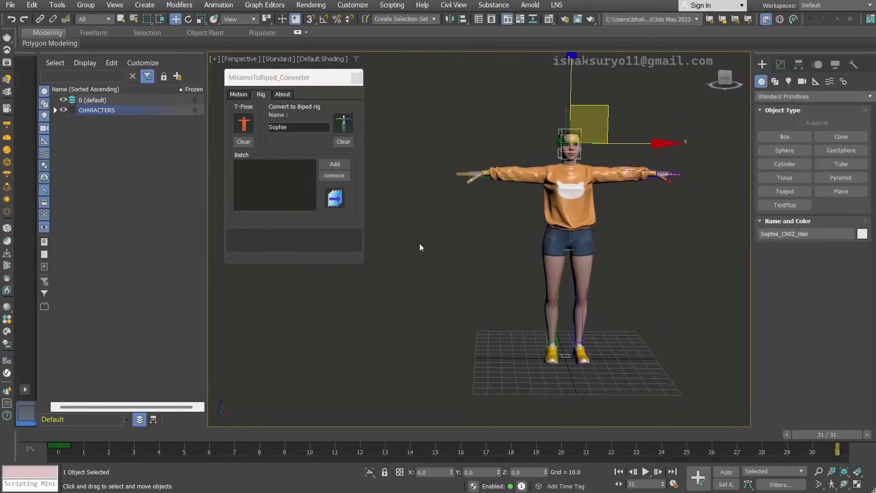
Step: Clear the selection, expand the Sophie_BIP hierarchy and run the Biped conversion named Sophie
click(55, 110)
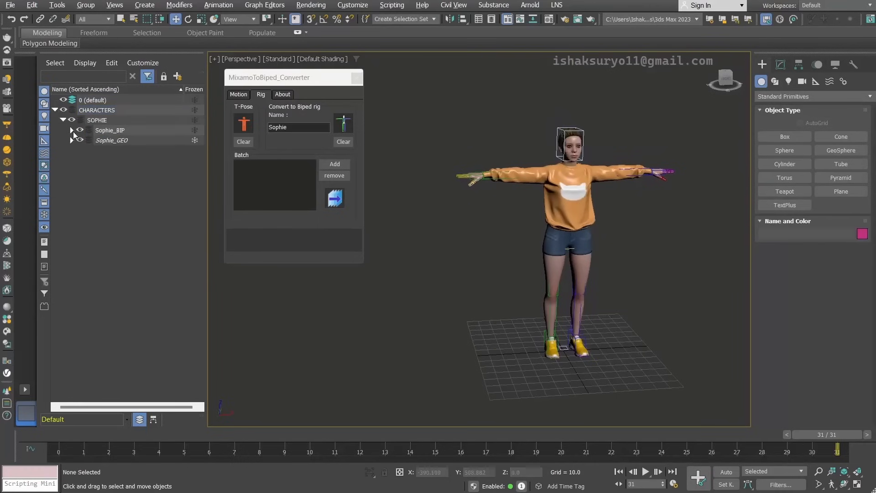
click(71, 130)
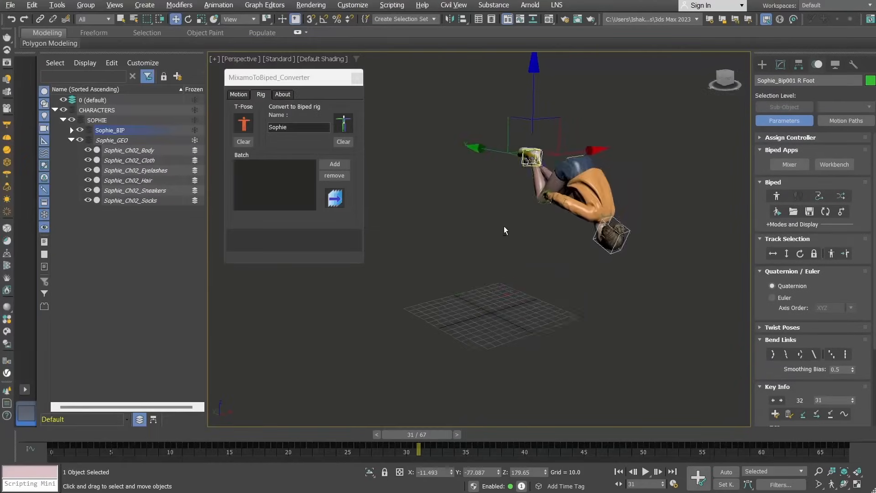
click(645, 471)
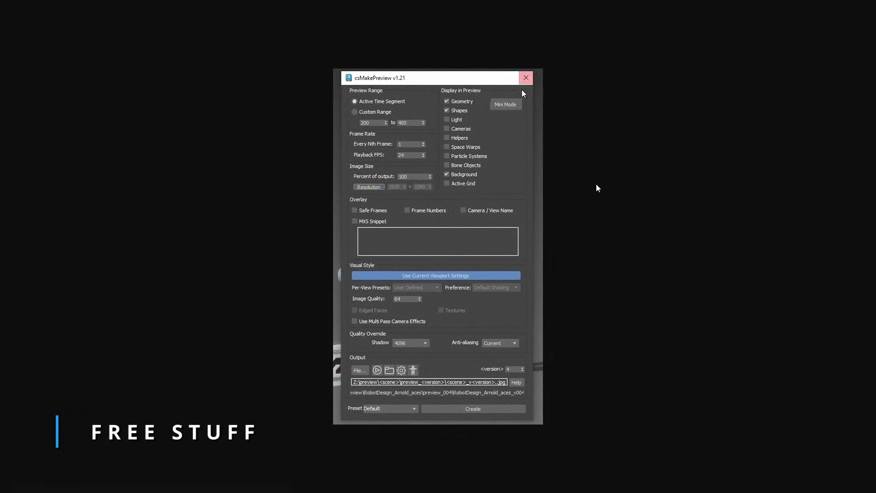
Step: Enable exact-pixel Resolution in csMakePreview and set the size to 960 by 480
click(368, 187)
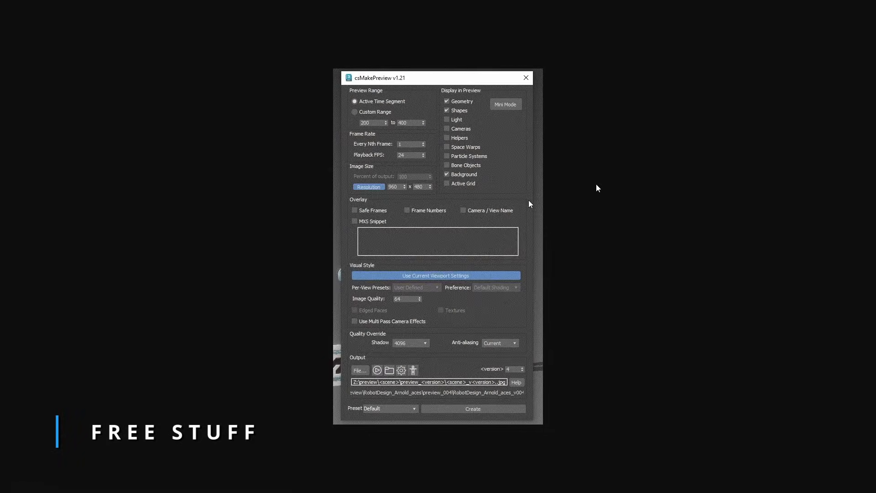
click(504, 104)
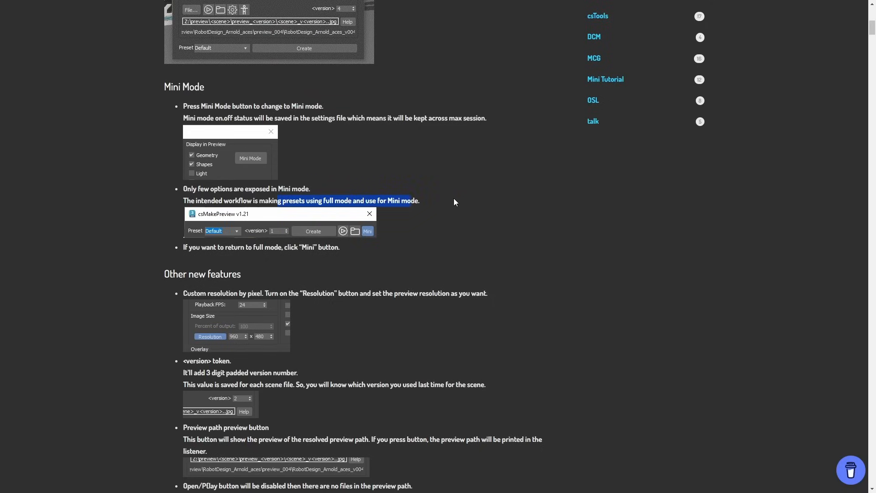
mouse_move(452, 208)
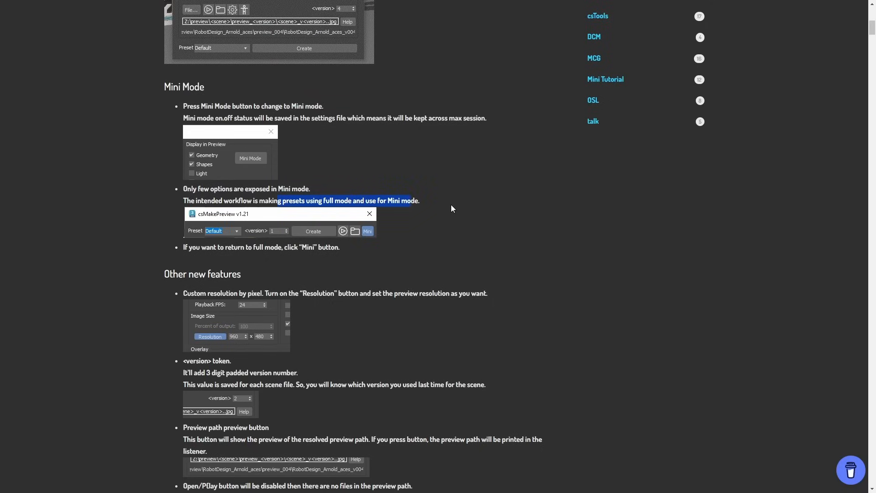
Step: Scroll the csMakePreview documentation to the Mini Mode and custom resolution notes
scroll(down, 3)
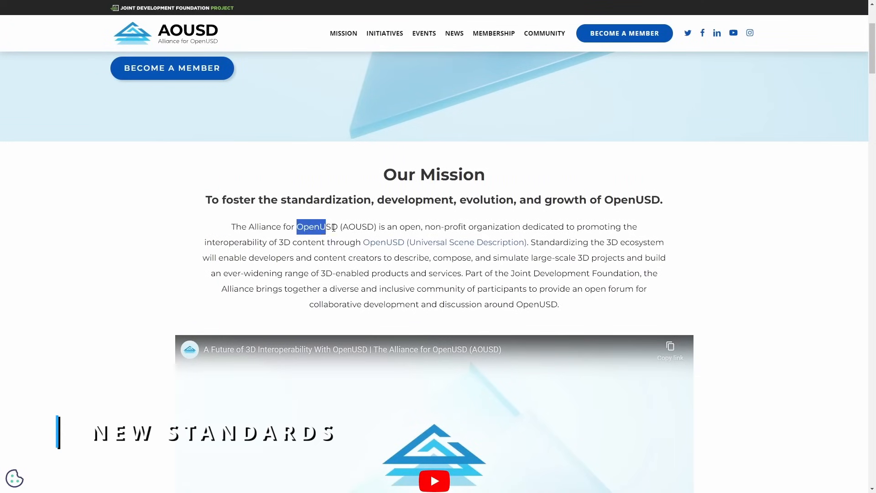
Step: Highlight OpenUSD (AOUSD), play the AOUSD introduction video and continue watching it on YouTube
drag(310, 227, 378, 227)
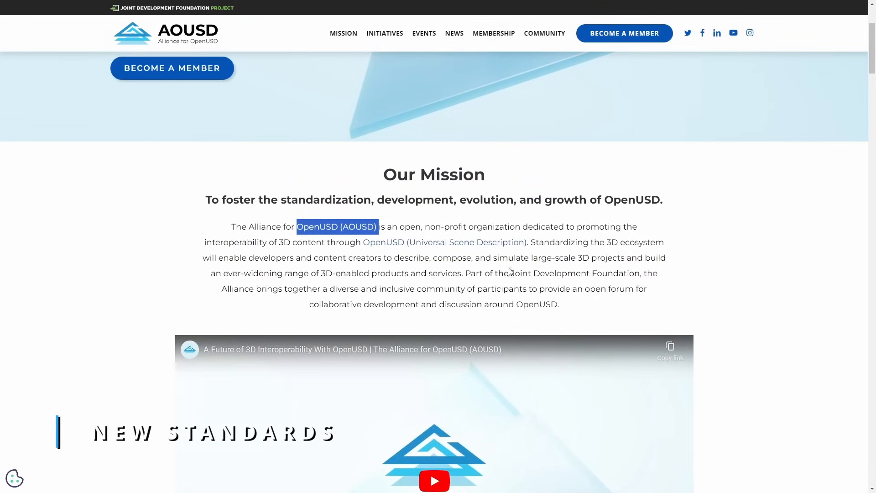
scroll(down, 3)
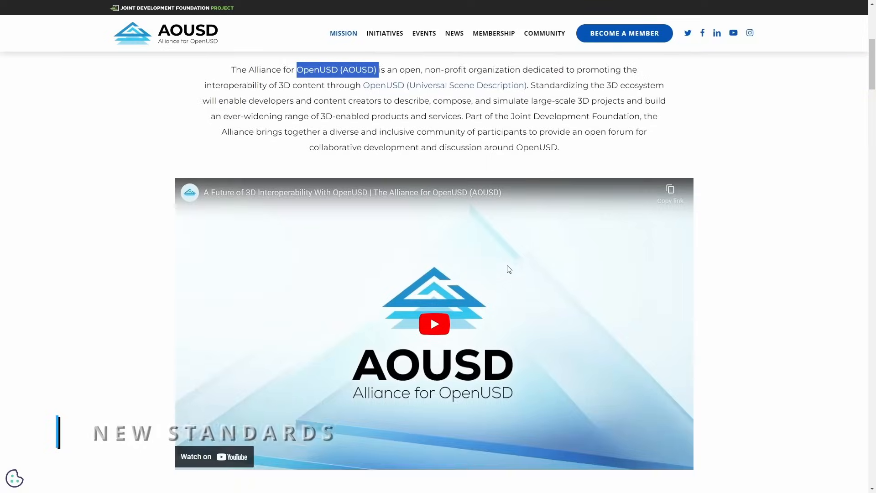
scroll(down, 3)
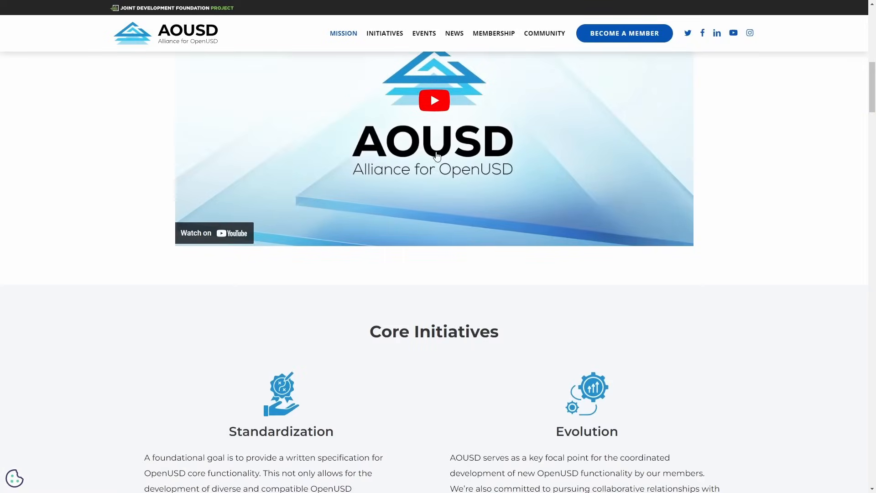
click(434, 100)
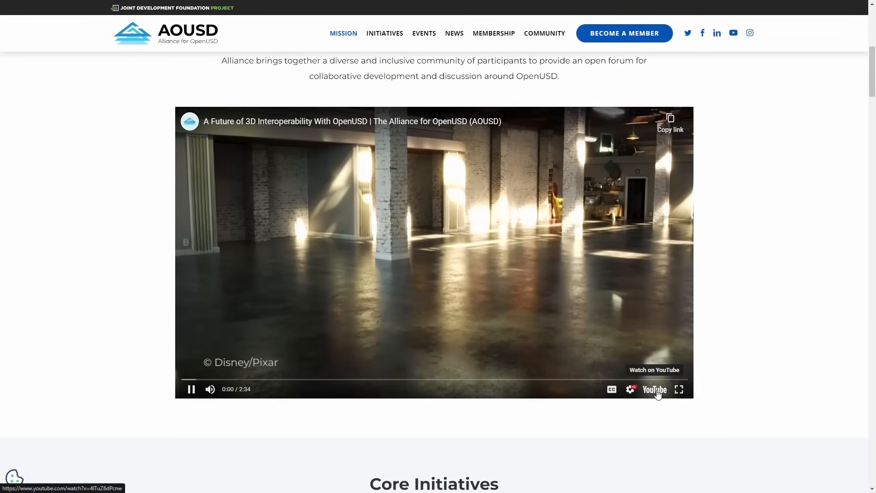
click(679, 389)
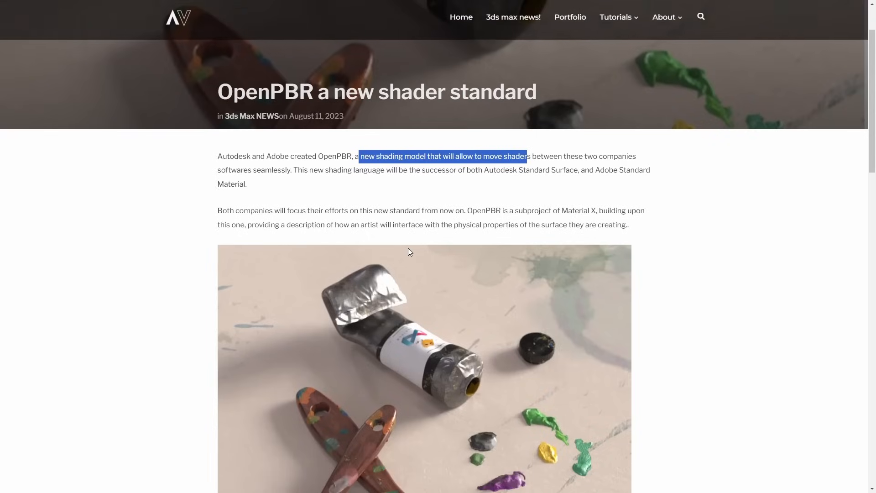
Step: Scroll the OpenPBR article past its introduction to the paint-tube render
scroll(down, 3)
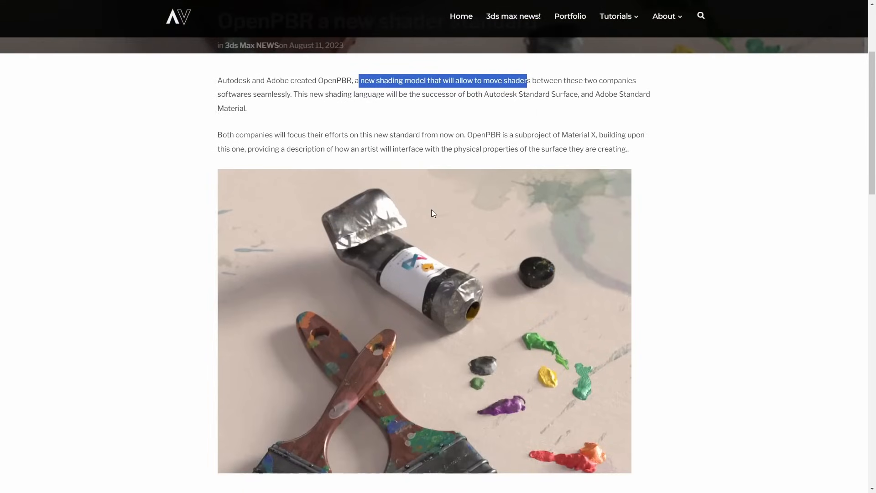
scroll(down, 3)
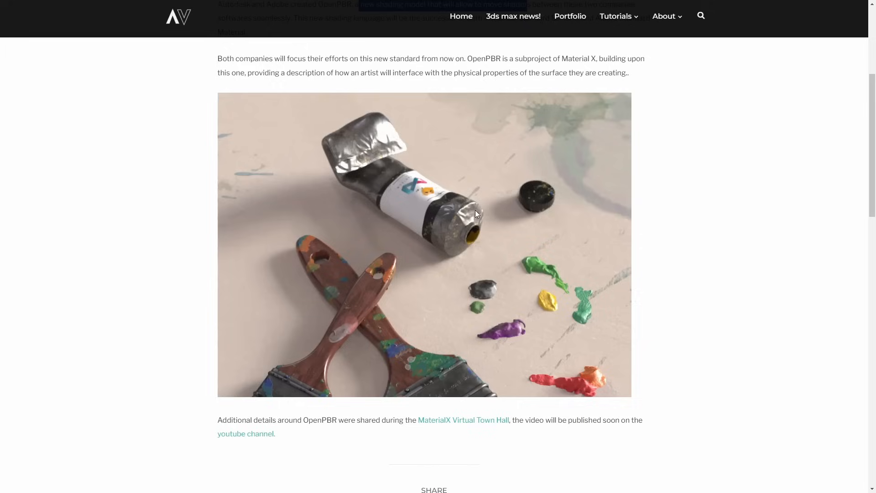
mouse_move(497, 214)
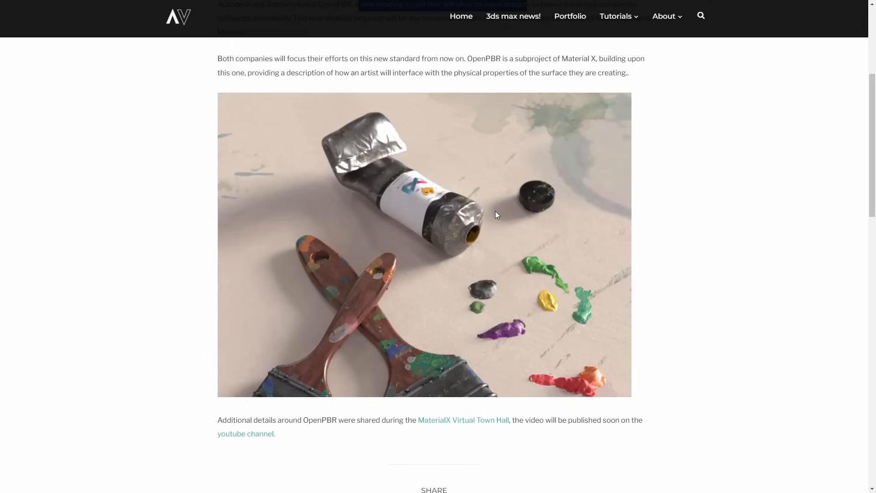
mouse_move(492, 215)
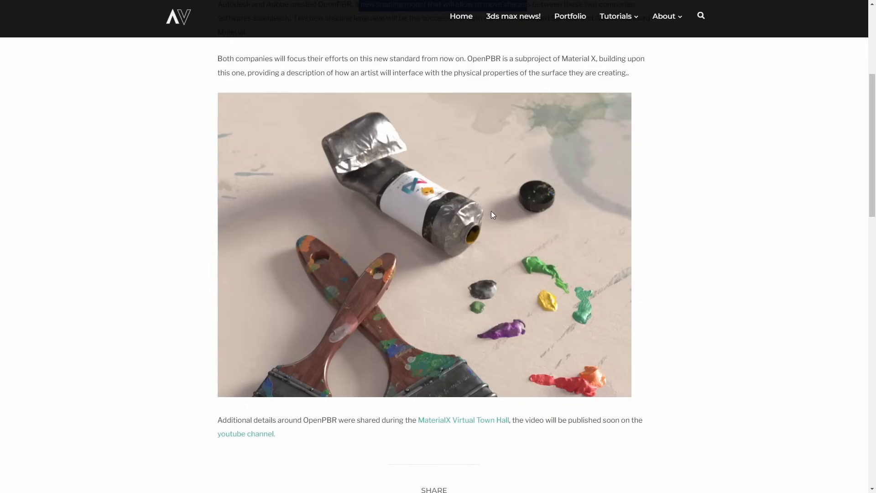
mouse_move(314, 416)
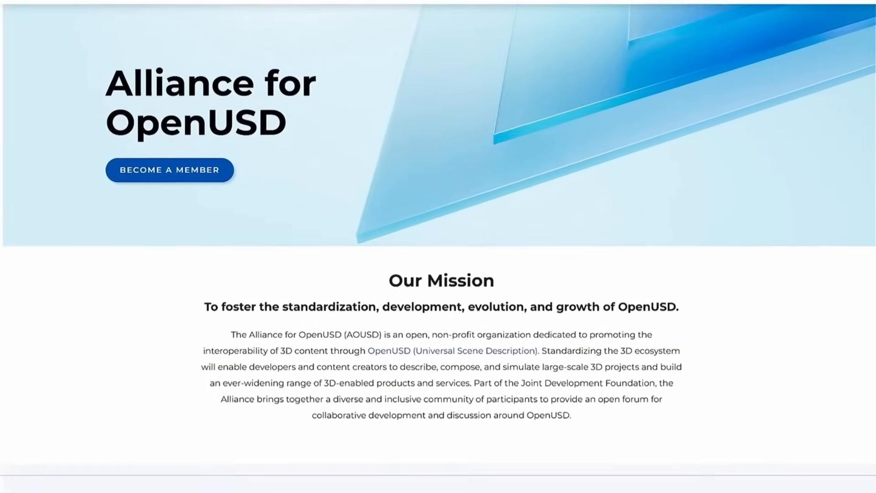
Step: Scroll the AOUSD homepage from the hero banner down to Core Initiatives
scroll(down, 3)
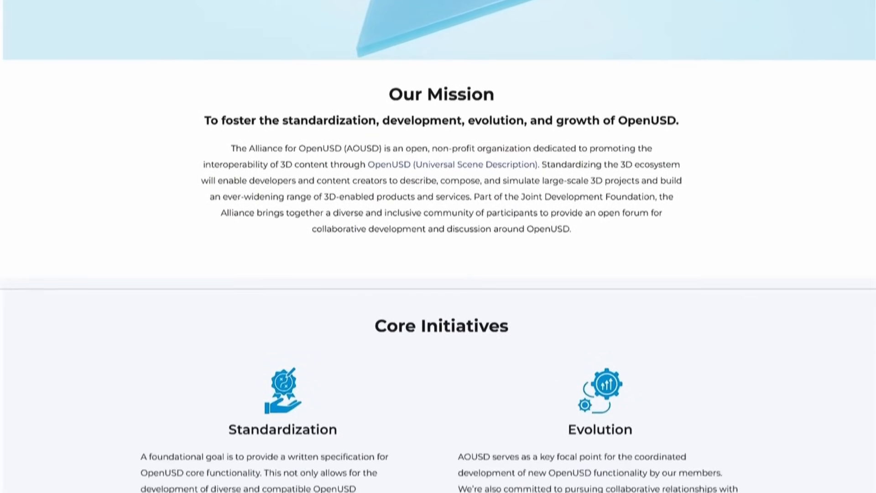
scroll(down, 3)
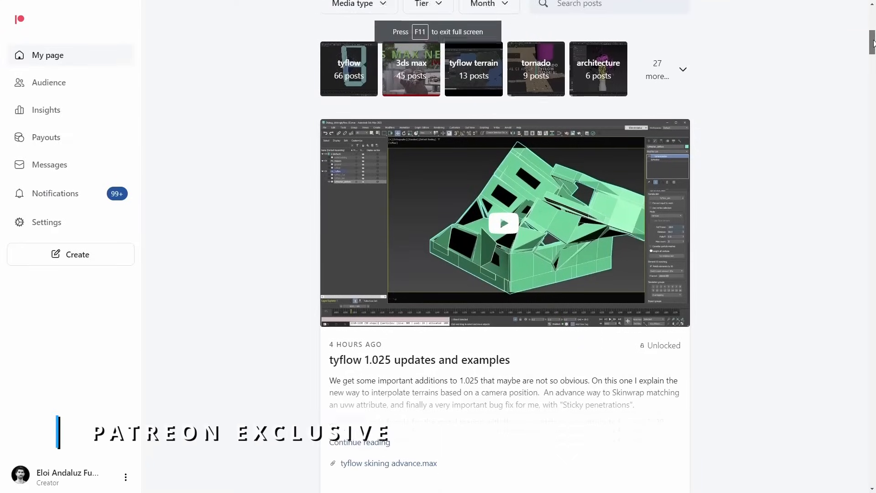
Step: Scroll the Patreon feed to the tyflow 1.025 updates and examples post
scroll(down, 3)
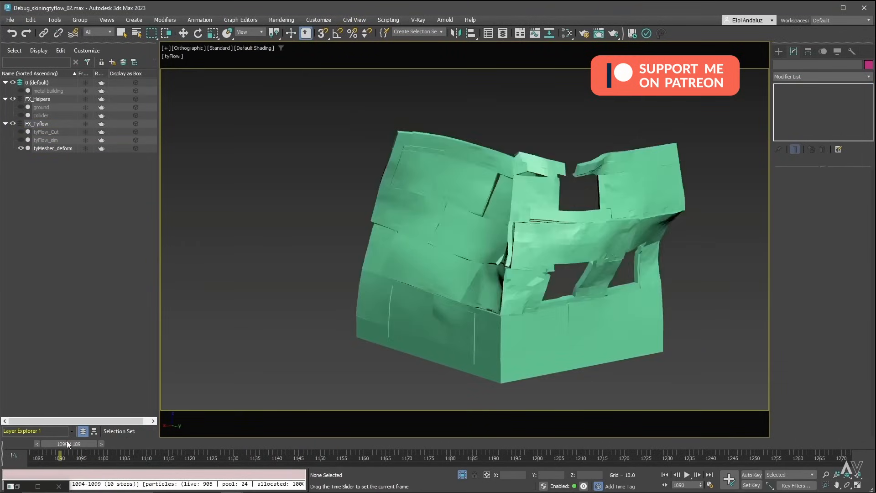
Step: Scrub the time slider through the tyFlow deformation of the green building mesh
drag(61, 456, 78, 456)
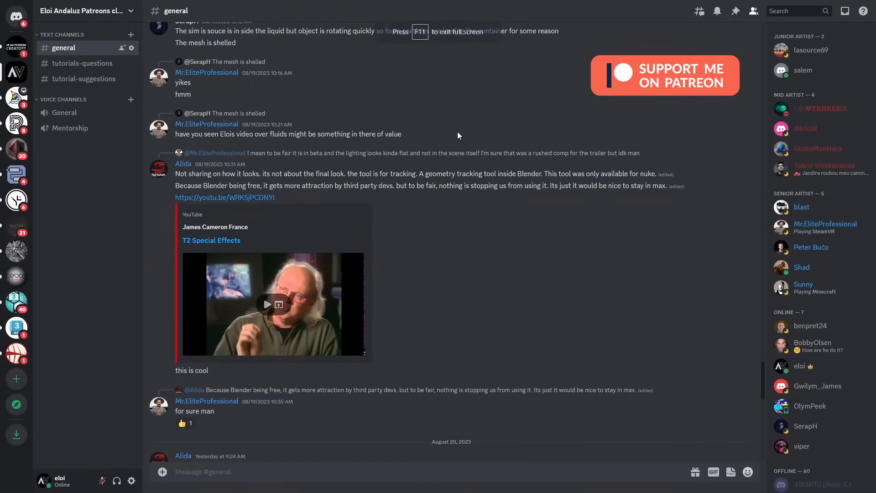
Step: Scroll the general channel and view the shared Oblivion Imperial City fan remake image
scroll(down, 3)
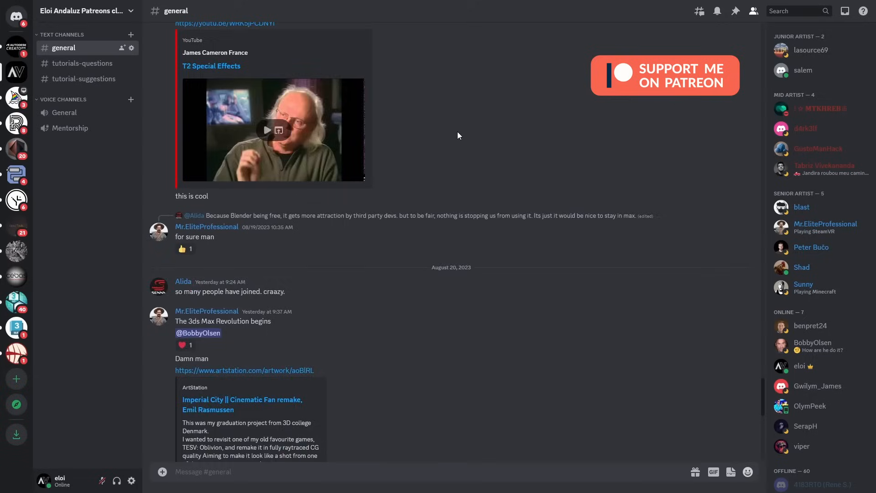
scroll(down, 3)
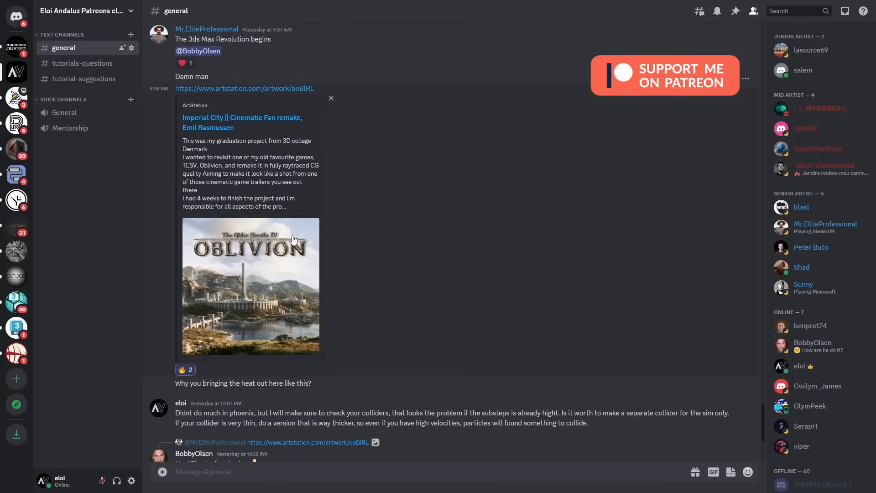
click(251, 287)
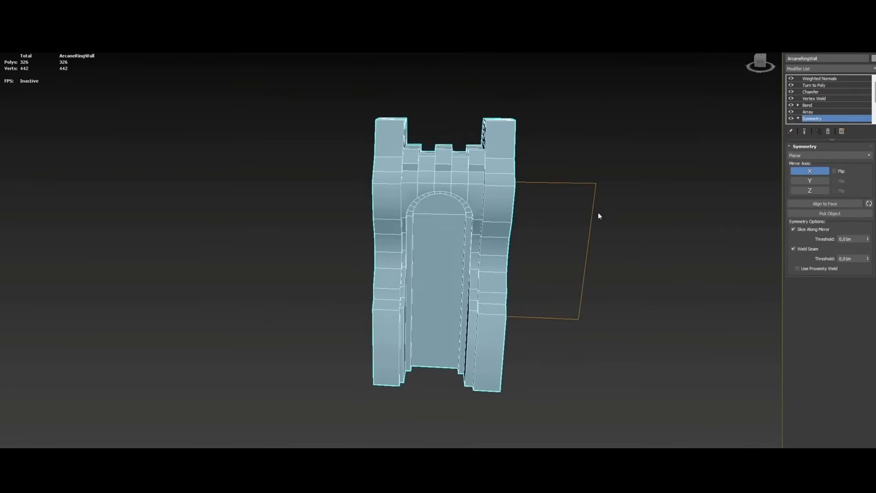
Step: Select the ArcaneRingWall and show its Array modifier's 60-clone Distribution and Transform parameters
click(808, 112)
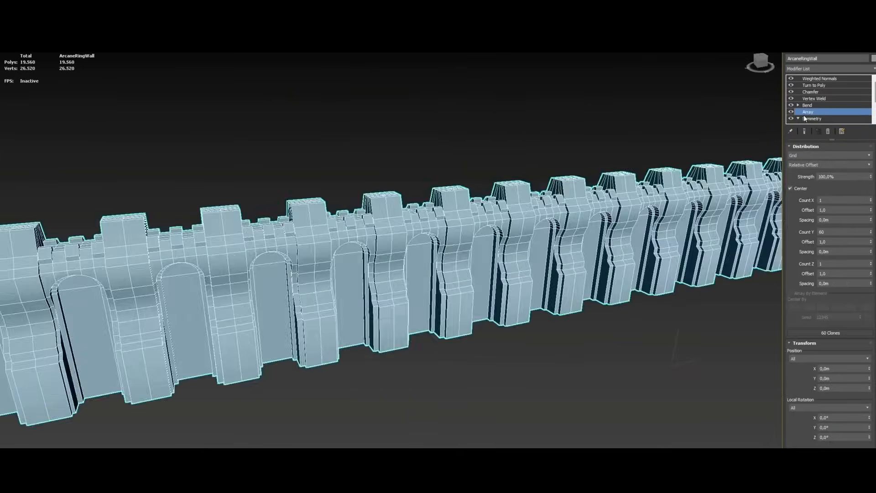
click(819, 78)
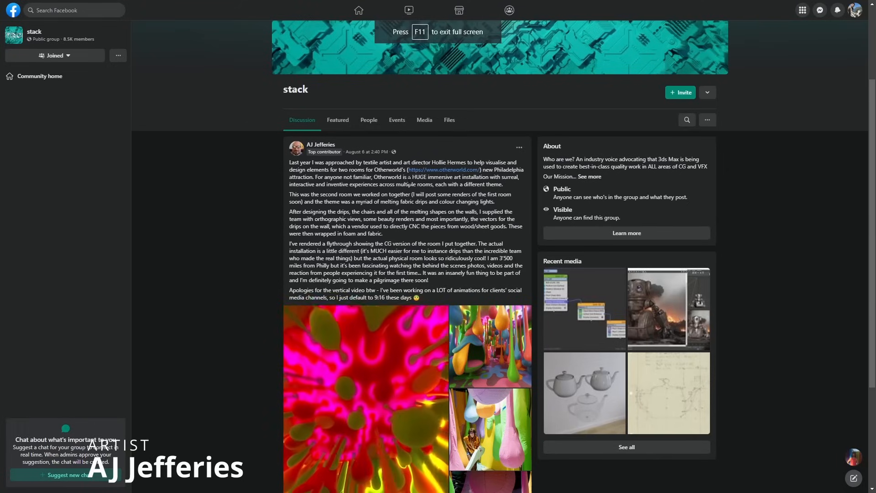
Step: View the melting-drip installation post's photos in the viewer and advance to the next one
scroll(down, 3)
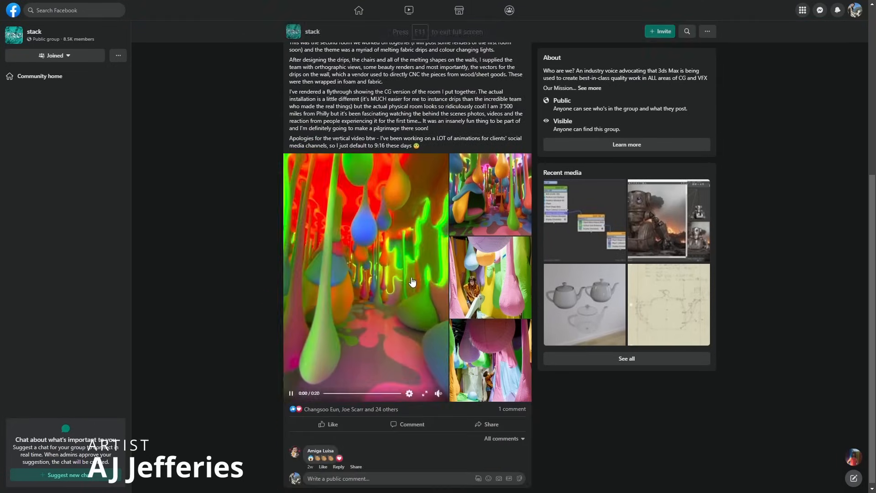
click(424, 393)
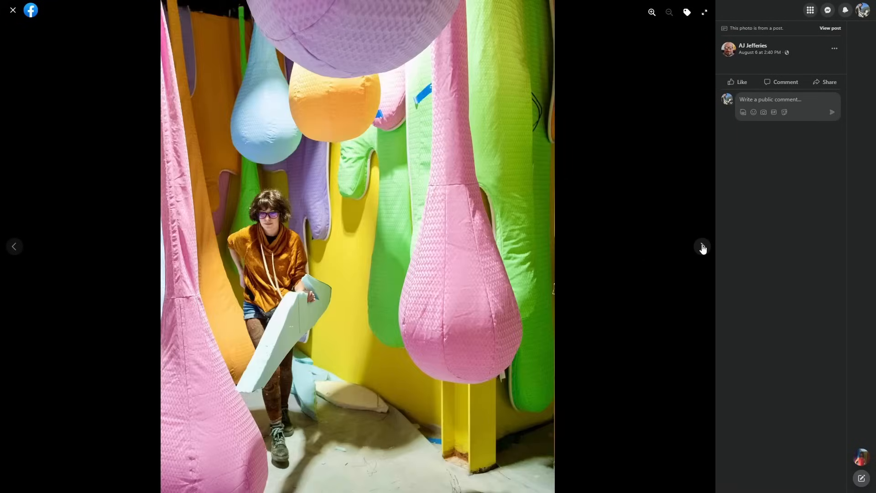
mouse_move(703, 250)
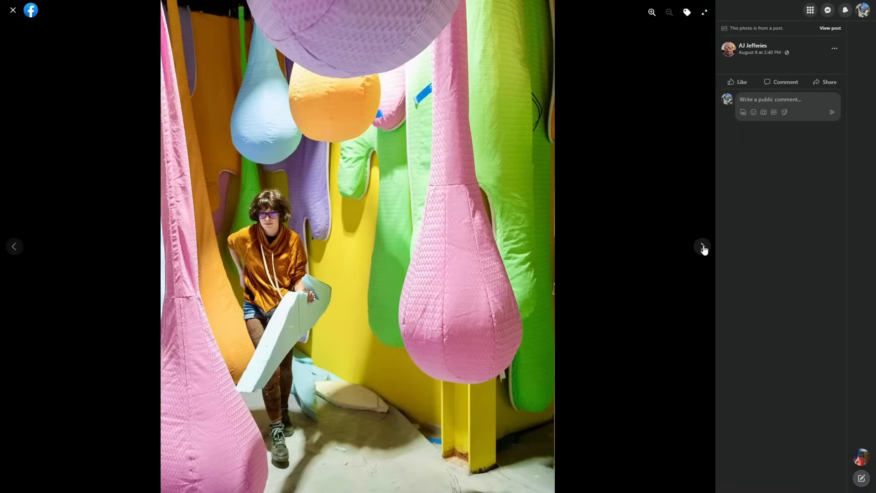
click(702, 246)
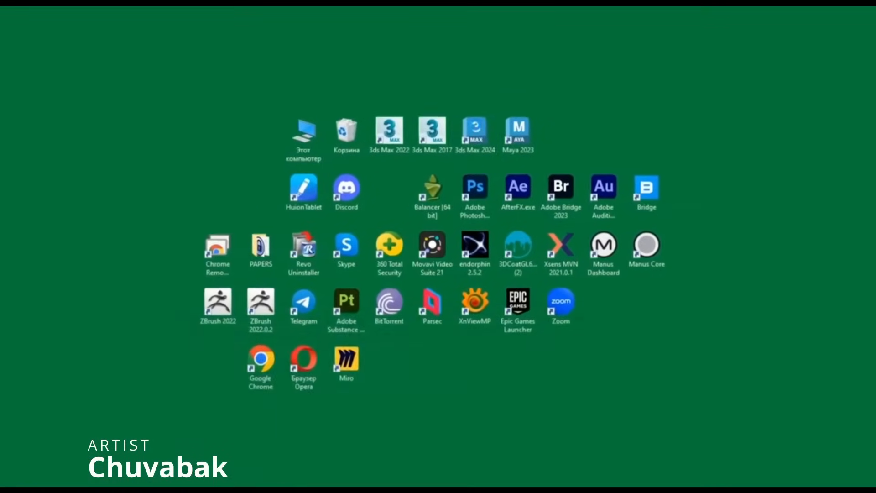
Step: Launch 3ds Max 2024 and load the Biped_new_ref.nmc motion file from the folder
double_click(474, 132)
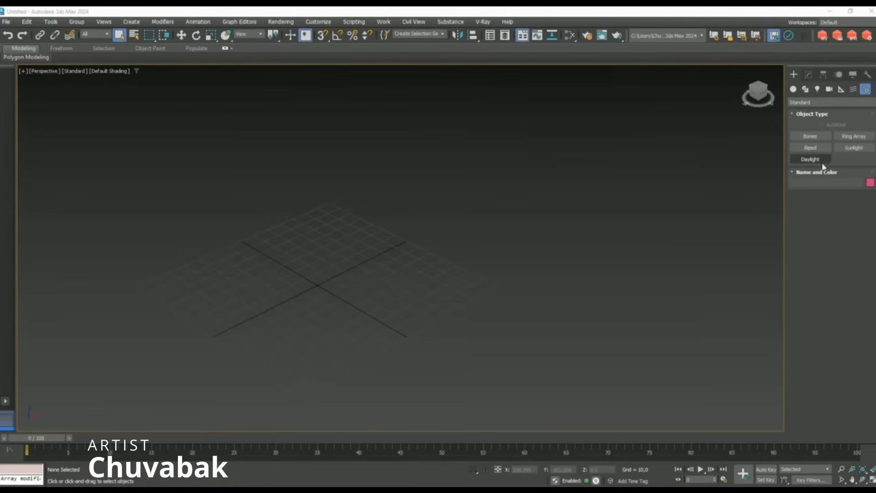
click(811, 147)
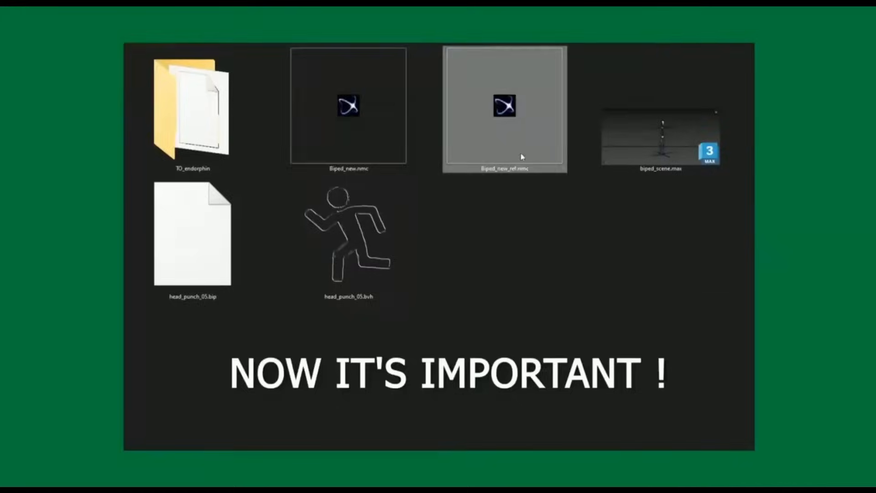
double_click(504, 107)
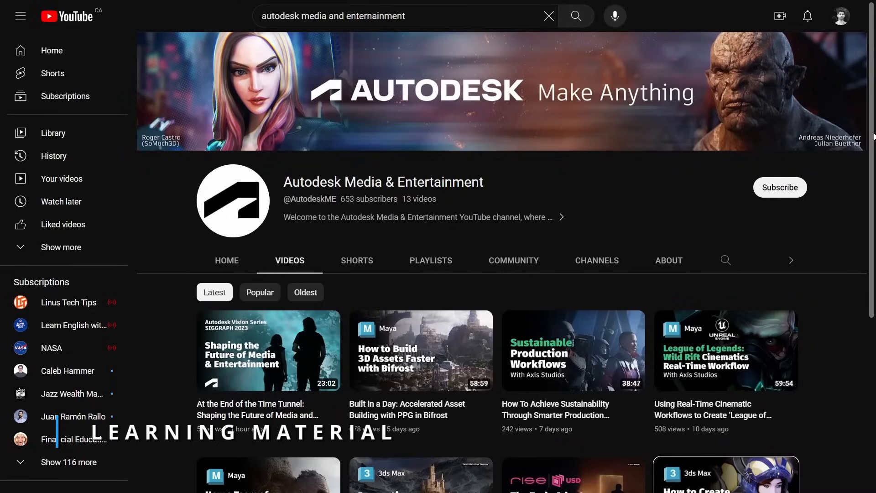
Step: Scroll the channel's Latest videos and play the 3ds Max asset-building workflows talk
scroll(down, 3)
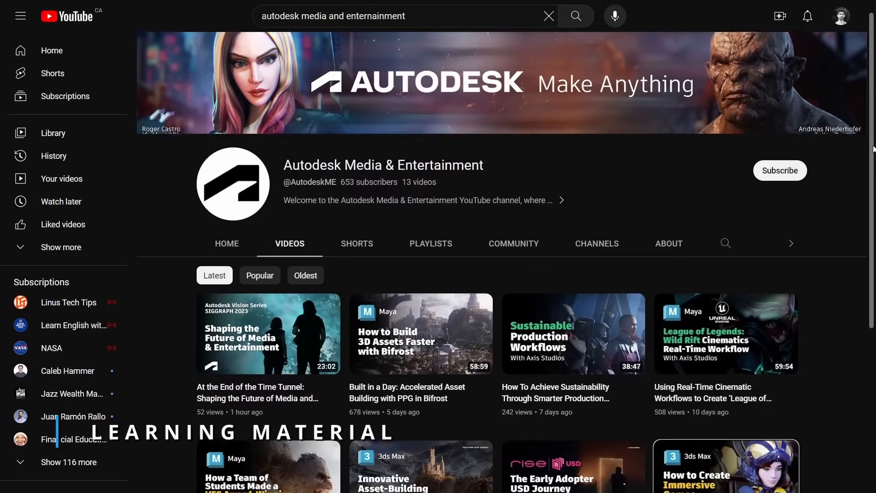
scroll(down, 3)
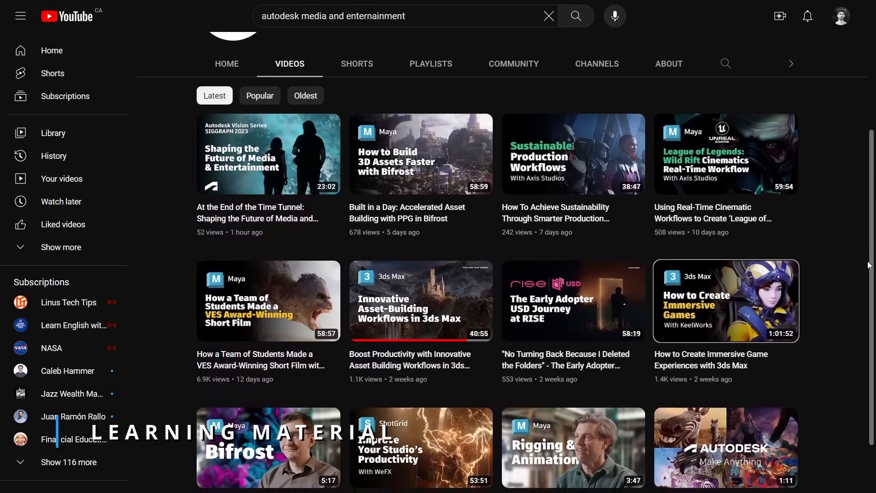
scroll(down, 3)
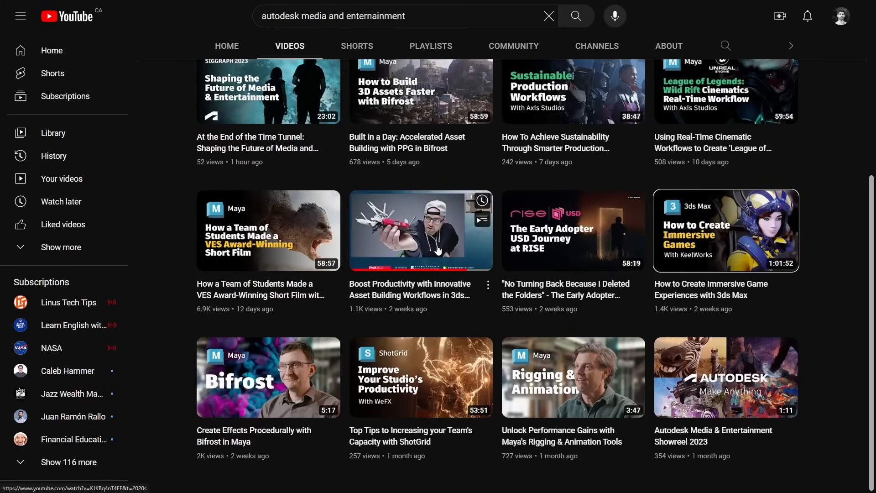
click(420, 230)
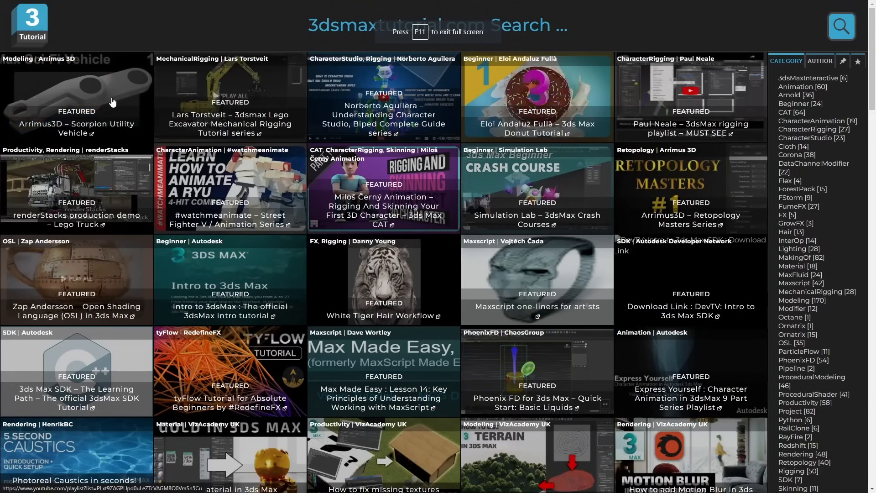
Step: Browse the CAT, Viewport and Modifier tutorial categories, ending on the Modeling category
scroll(down, 3)
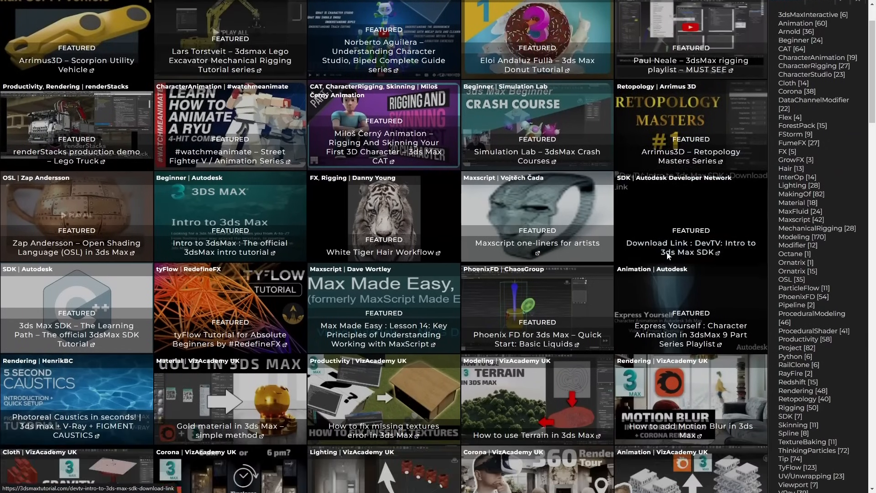
scroll(down, 3)
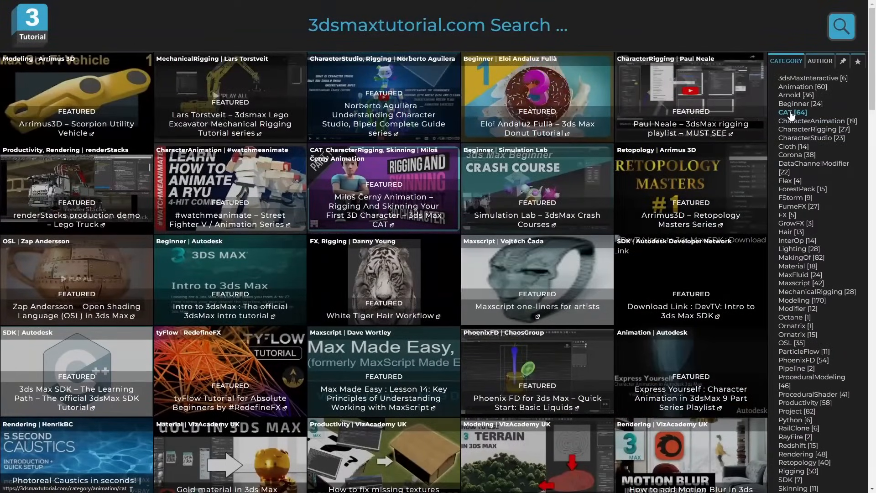
click(791, 112)
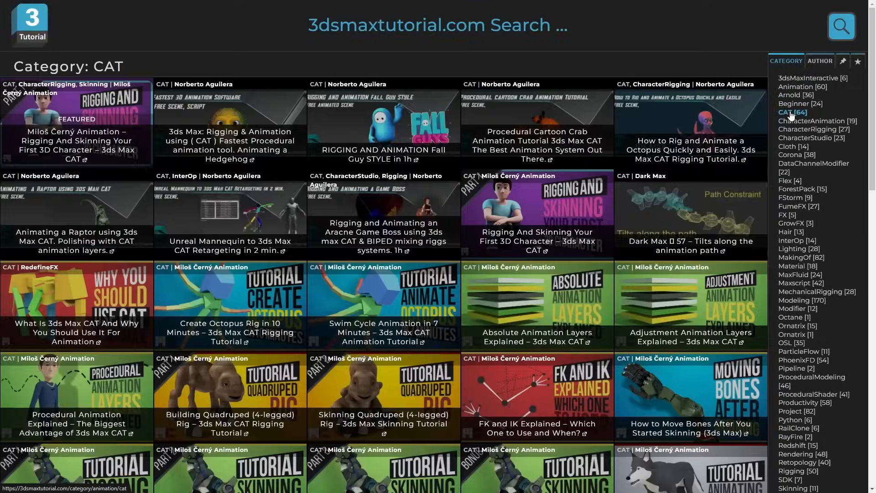
scroll(down, 3)
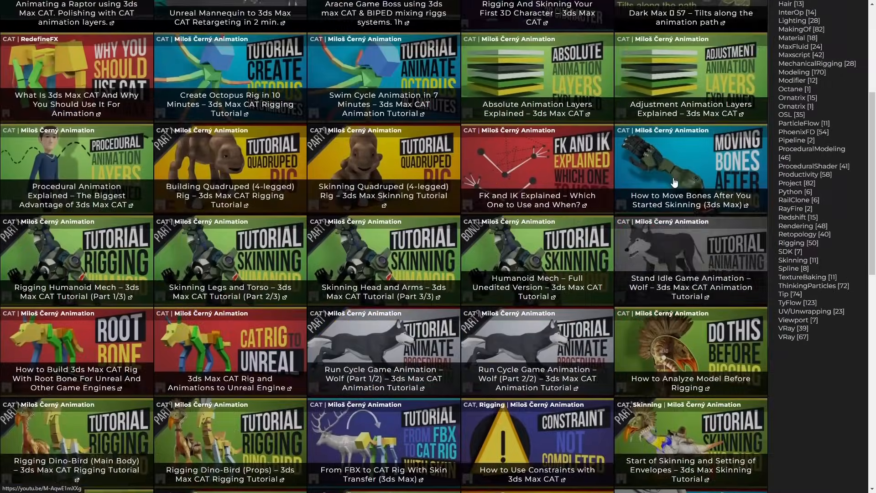
click(793, 80)
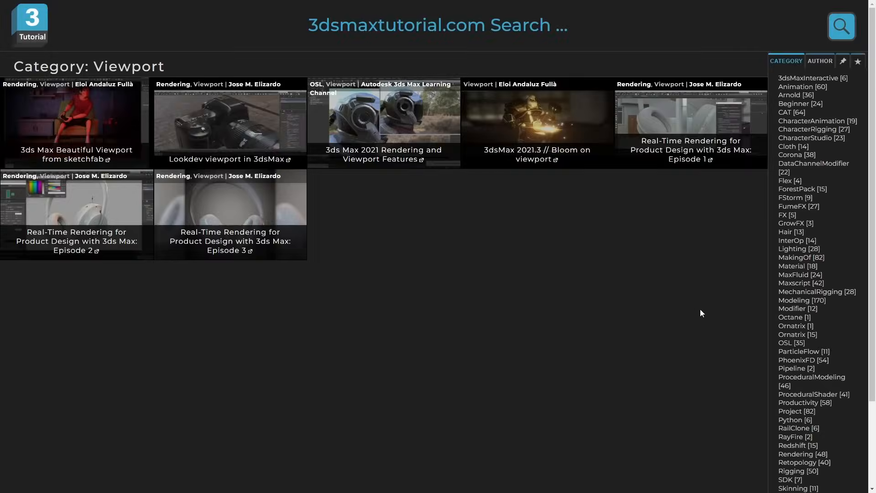
click(792, 309)
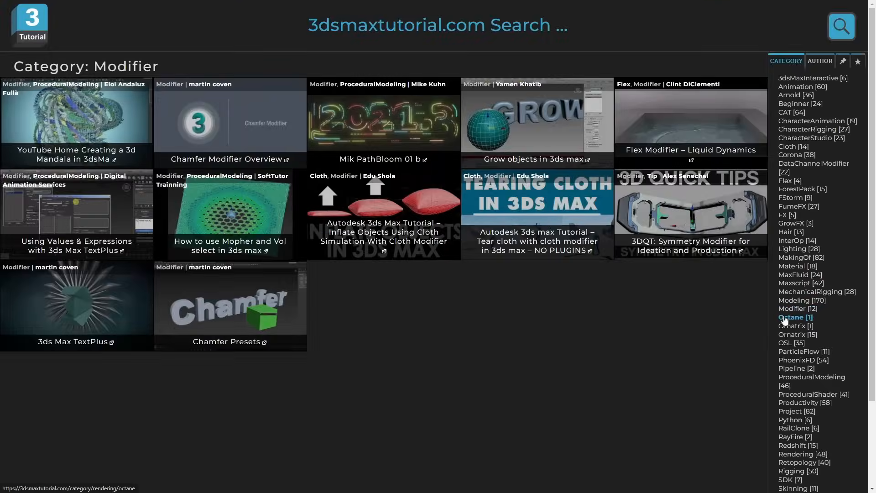
click(793, 300)
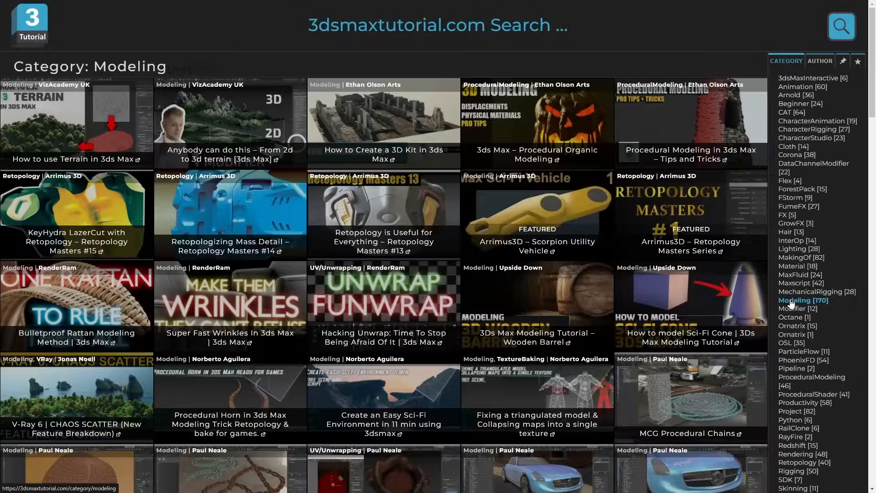
scroll(down, 3)
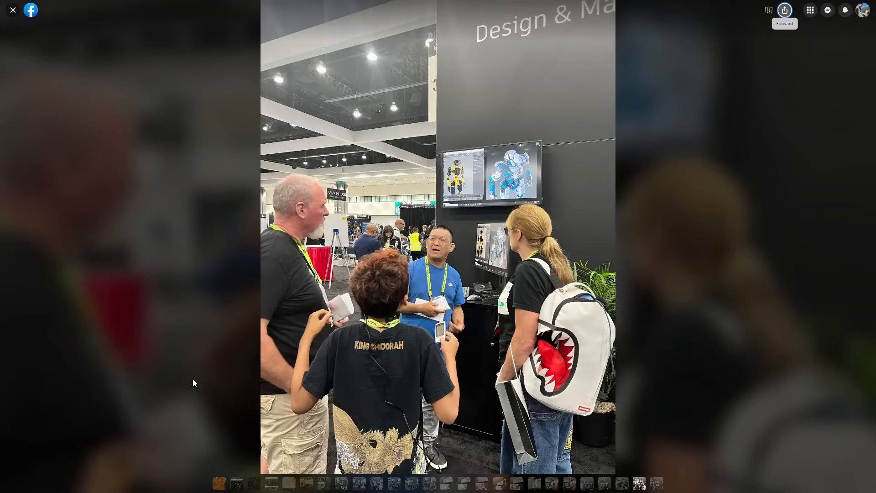
Step: Advance the photo viewer to the next Autodesk Design & Make Platform booth shot
click(785, 10)
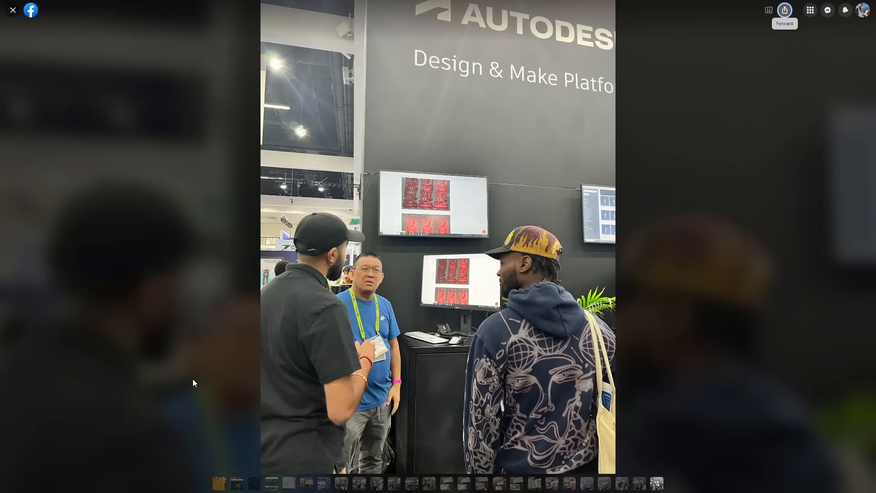